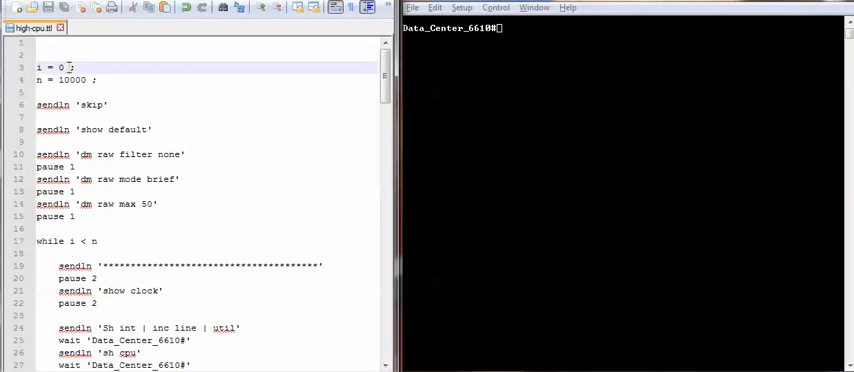
Scroll through the switch session and focus the Tera Term window to display the 'sho ver' firmware output.
{"action": "scroll", "scroll_direction": "down", "scroll_amount": 3}
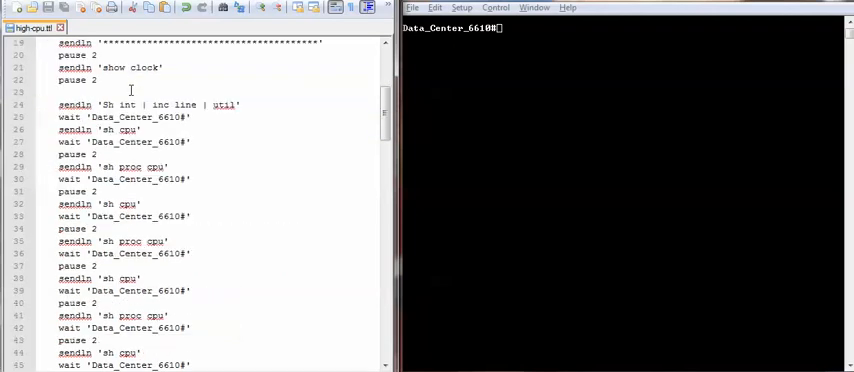
{"action": "scroll", "scroll_direction": "down", "scroll_amount": 3}
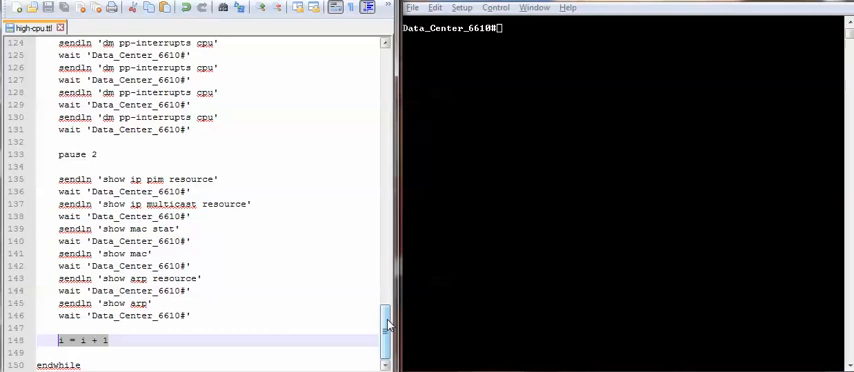
{"action": "scroll", "scroll_direction": "up", "scroll_amount": 3}
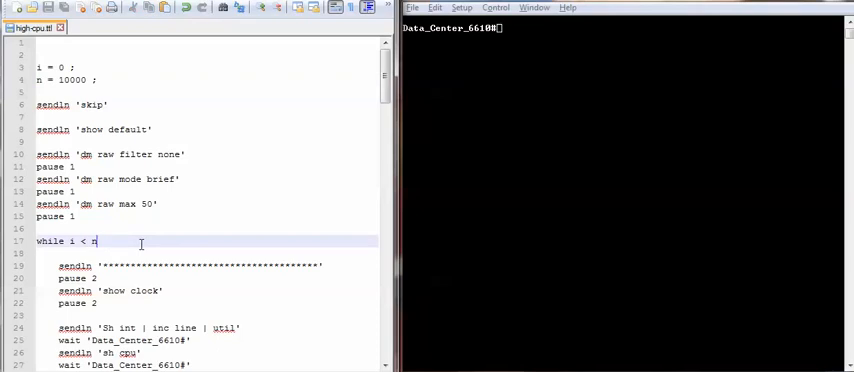
{"action": "scroll", "scroll_direction": "down", "scroll_amount": 3}
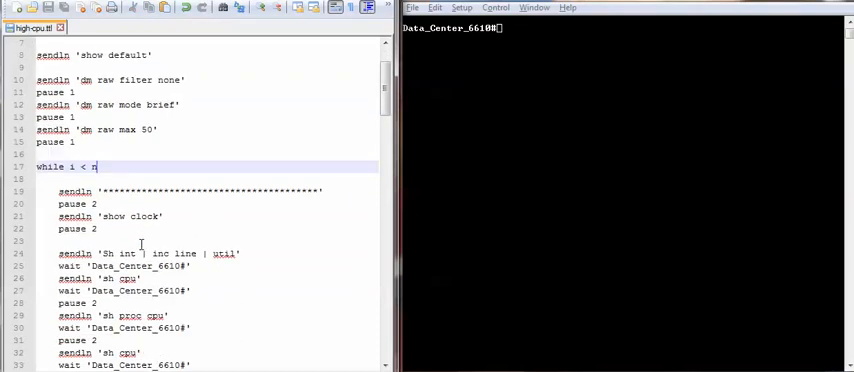
{"action": "scroll", "scroll_direction": "down", "scroll_amount": 3}
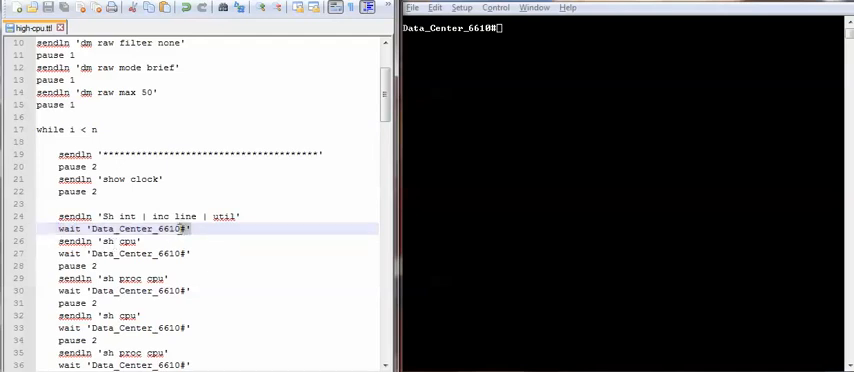
{"action": "double_click", "coordinate": [138, 228]}
{"action": "type", "text": "sho ver"}
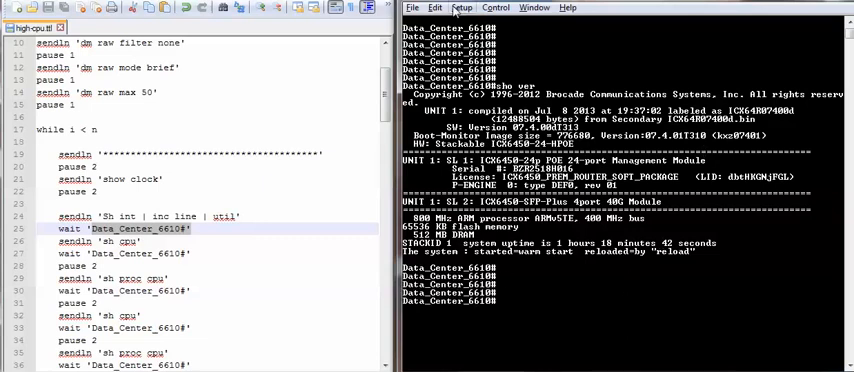
Clear Tera Term's scrollback buffer from the Edit menu, leaving a bare switch prompt.
{"action": "left_click", "coordinate": [434, 7]}
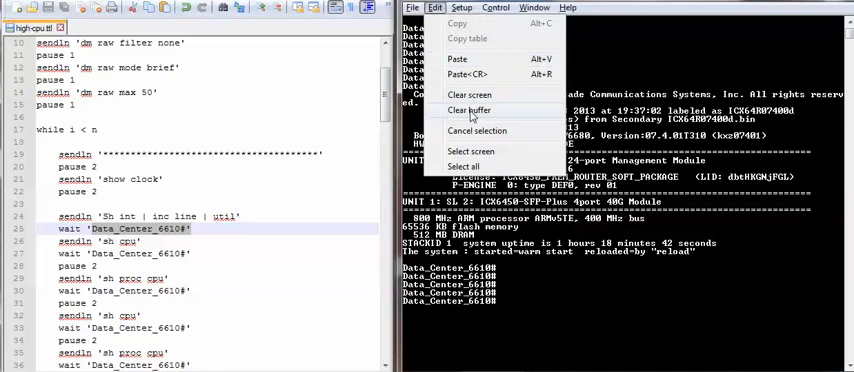
{"action": "left_click", "coordinate": [467, 110]}
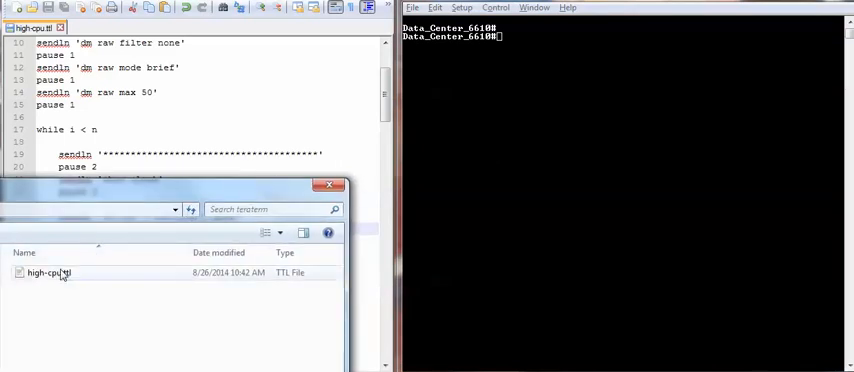
Run high-cpu.ttl from the Open Macro dialog.
{"action": "double_click", "coordinate": [48, 272]}
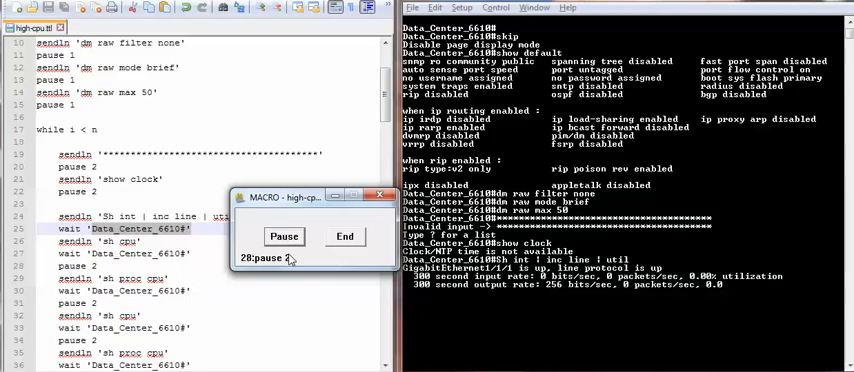
Review the port utilization and process CPU tables, then pause the macro.
{"action": "scroll", "scroll_direction": "down", "scroll_amount": 3}
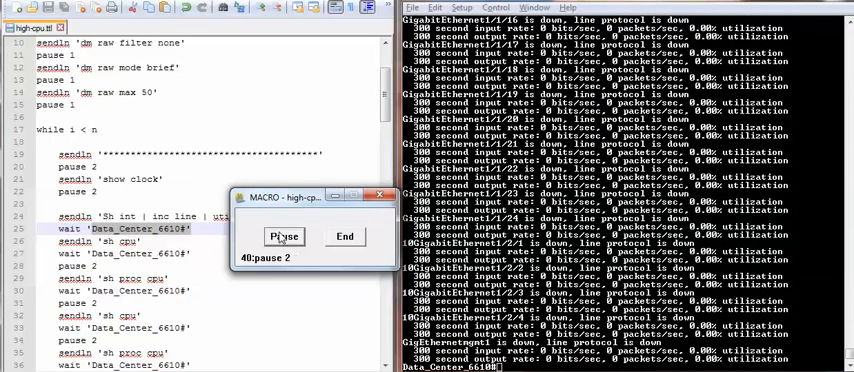
{"action": "left_click", "coordinate": [283, 236]}
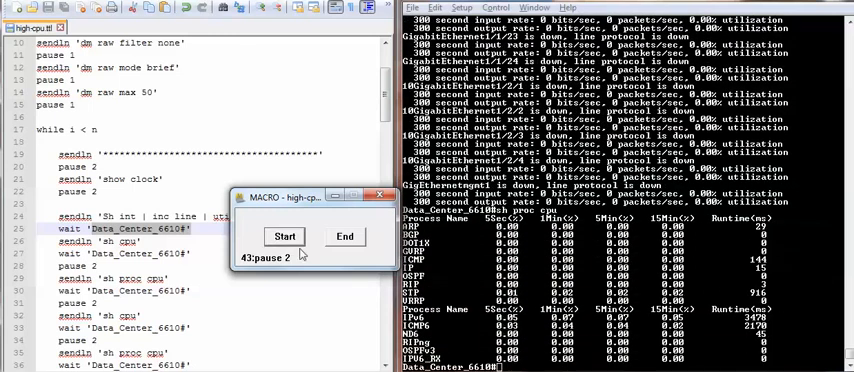